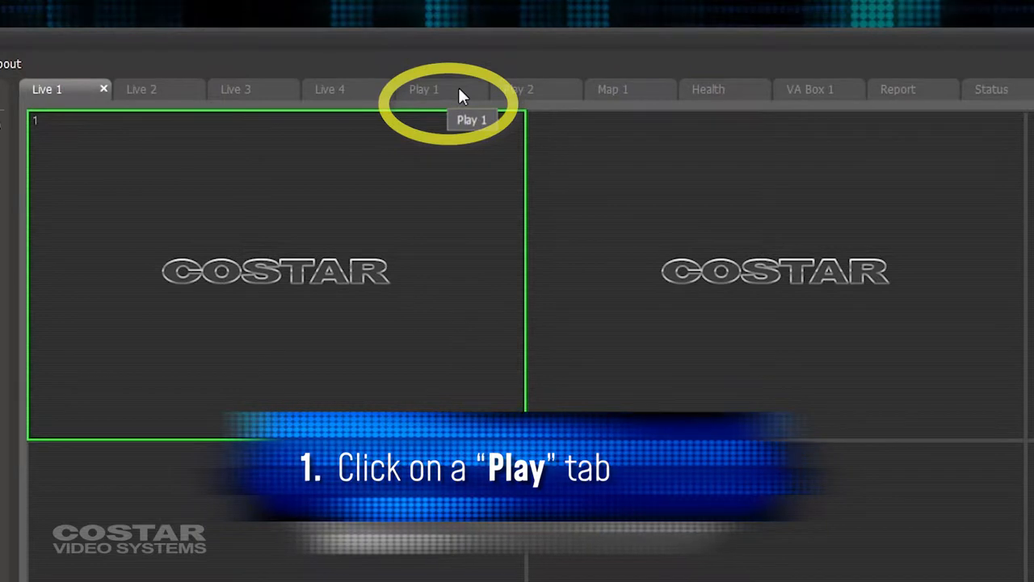
Switch to the Play 1 tab to show the four-pane playback layout.
{"action": "left_click", "coordinate": [424, 89]}
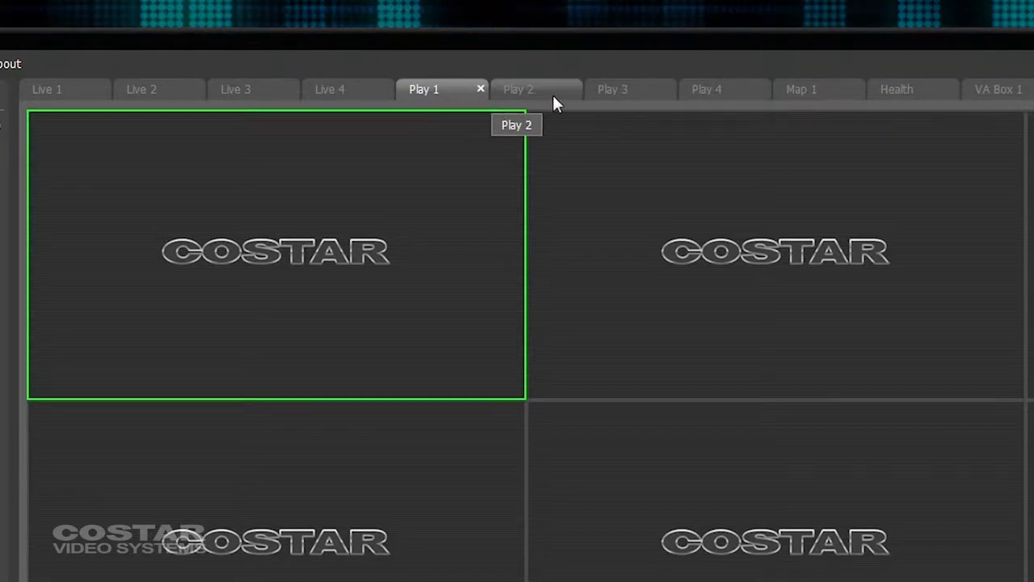
{"action": "mouse_move", "coordinate": [622, 97]}
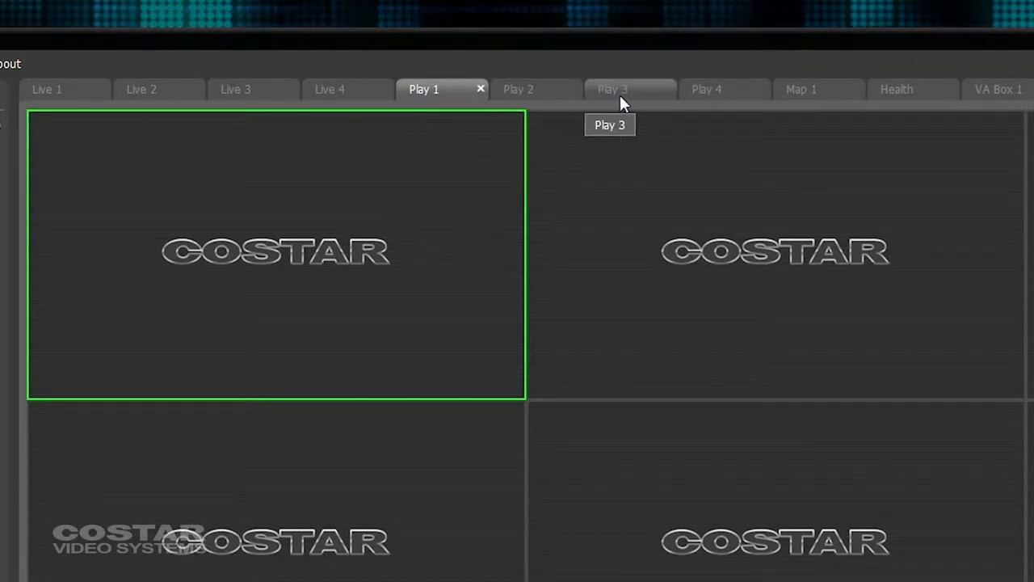
{"action": "mouse_move", "coordinate": [703, 95]}
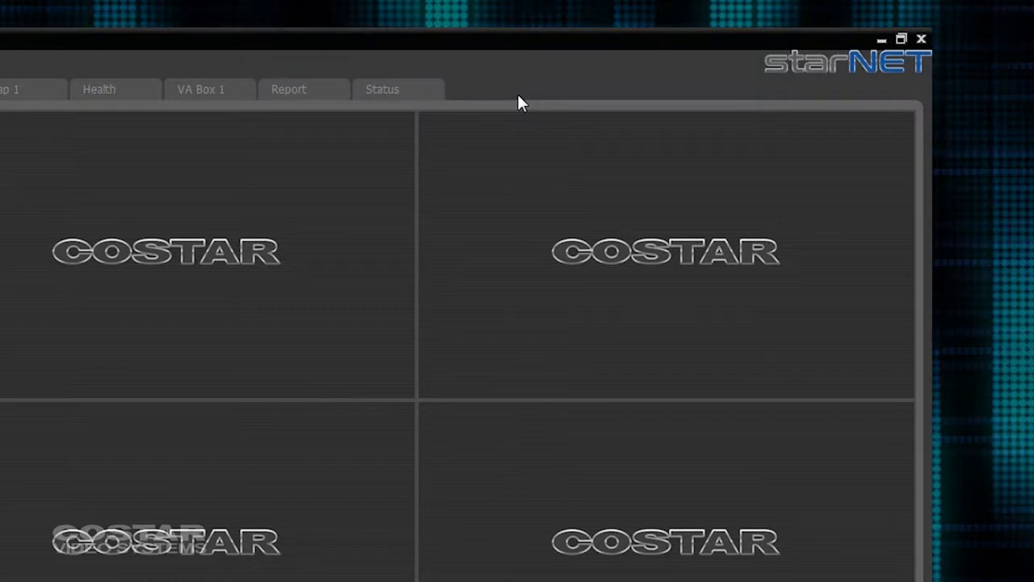
Add a Play 3 playback tab from the tab bar menu, then return to Play 1.
{"action": "right_click", "coordinate": [519, 102]}
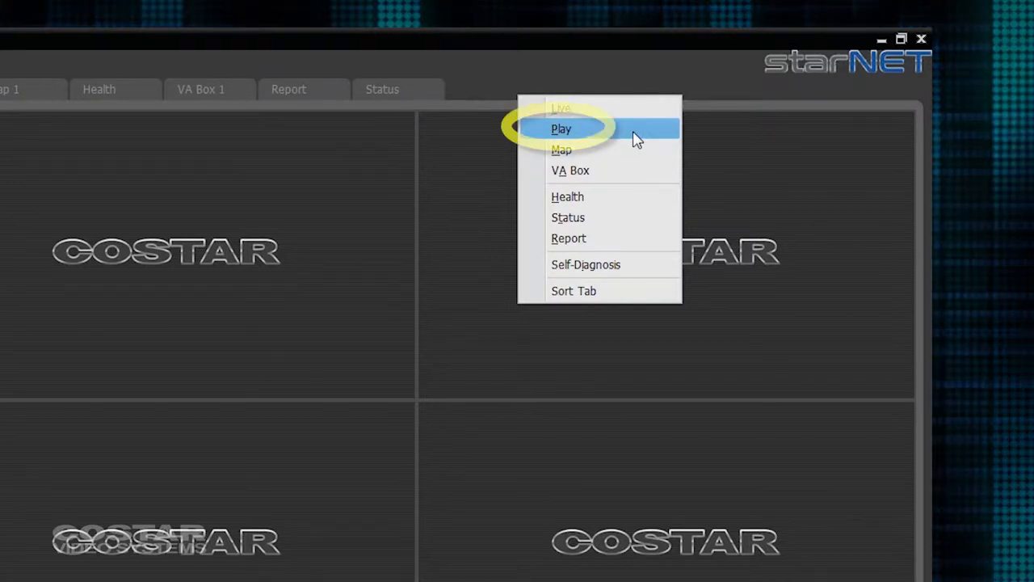
{"action": "left_click", "coordinate": [561, 129]}
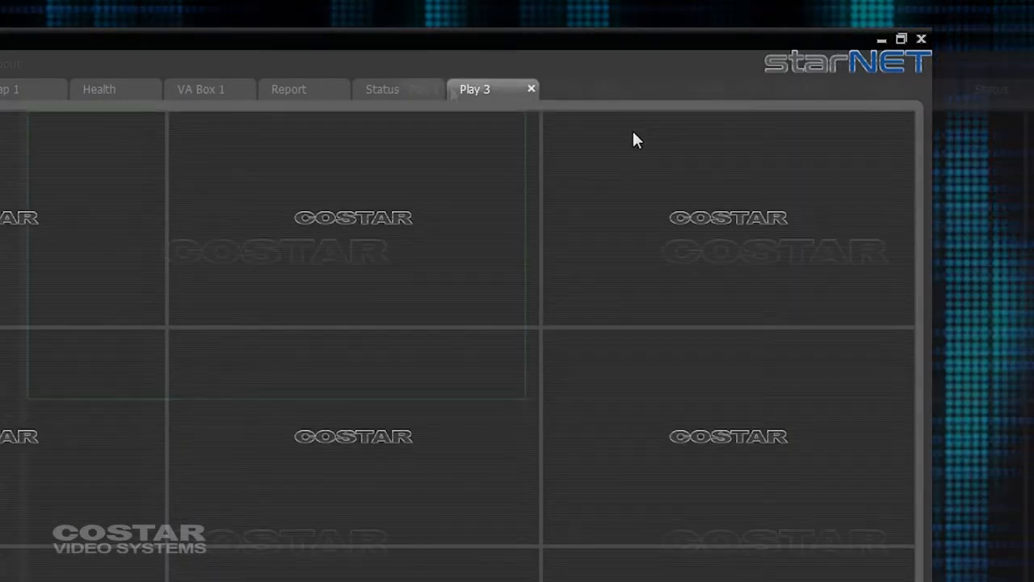
{"action": "left_click", "coordinate": [423, 89]}
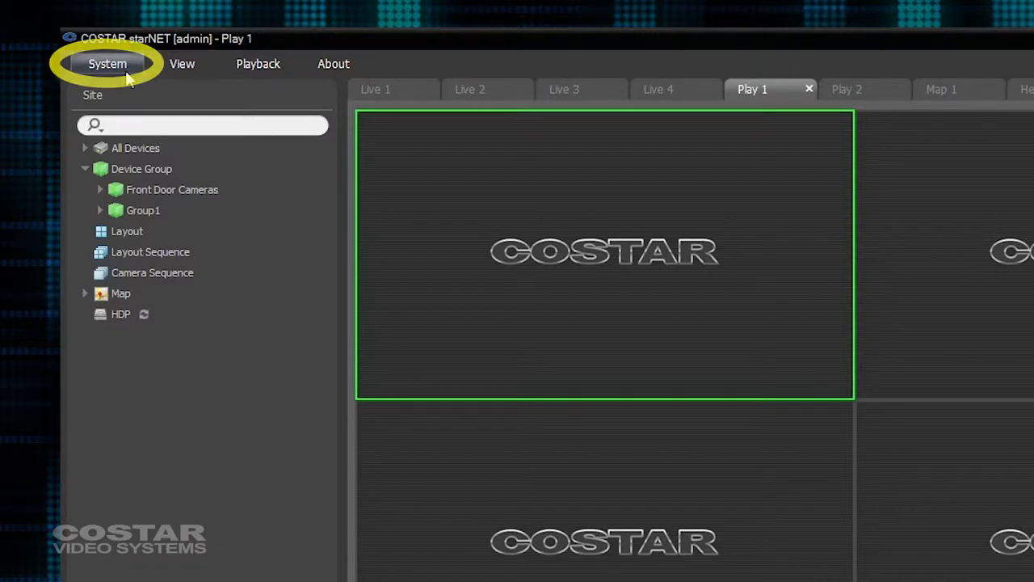
{"action": "left_click", "coordinate": [107, 63]}
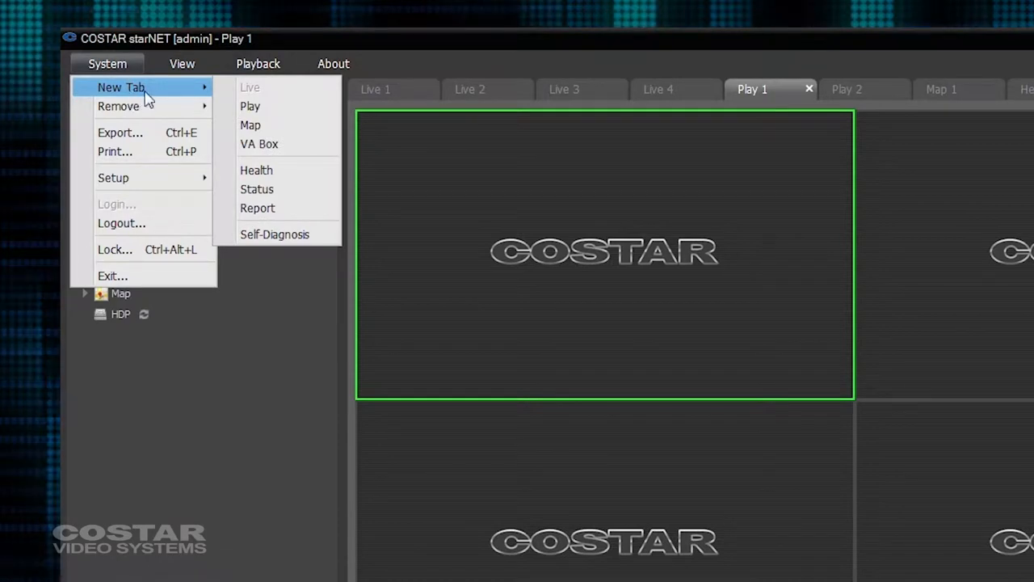
{"action": "mouse_move", "coordinate": [250, 105]}
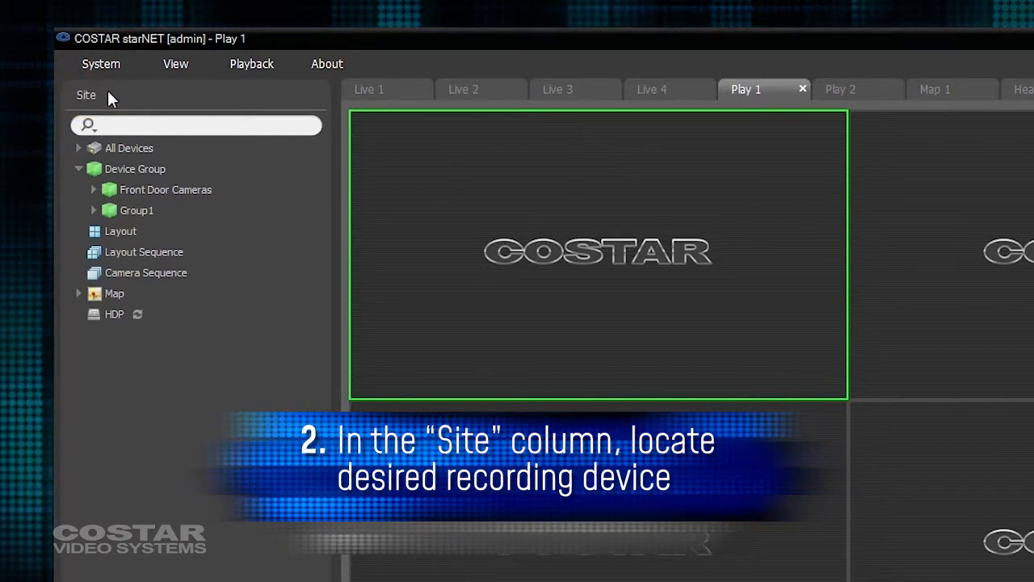
{"action": "mouse_move", "coordinate": [97, 212]}
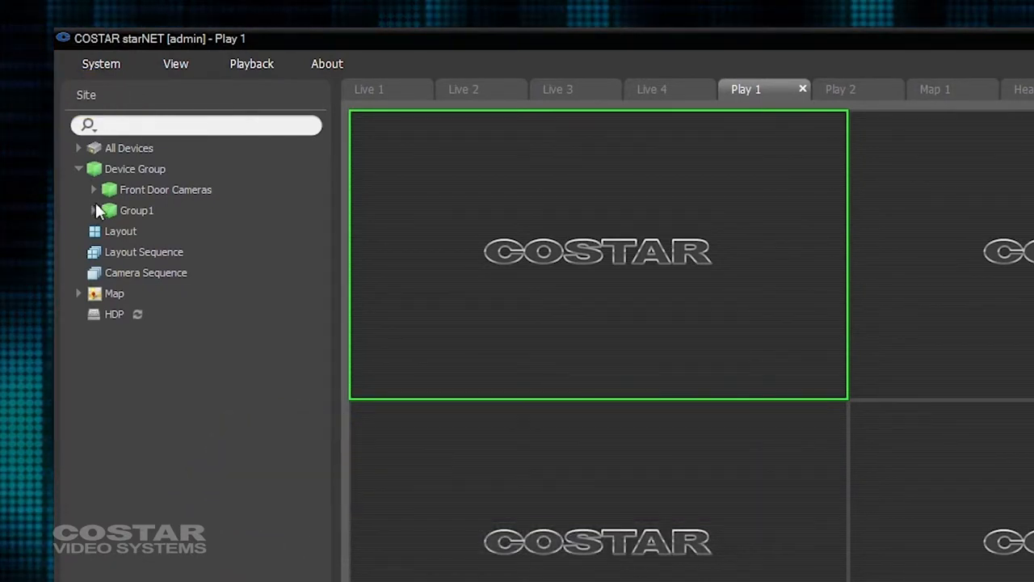
Expand Group1, select Costar Demo Rm. 64ch h.265 and drag it toward playback.
{"action": "left_click", "coordinate": [93, 210]}
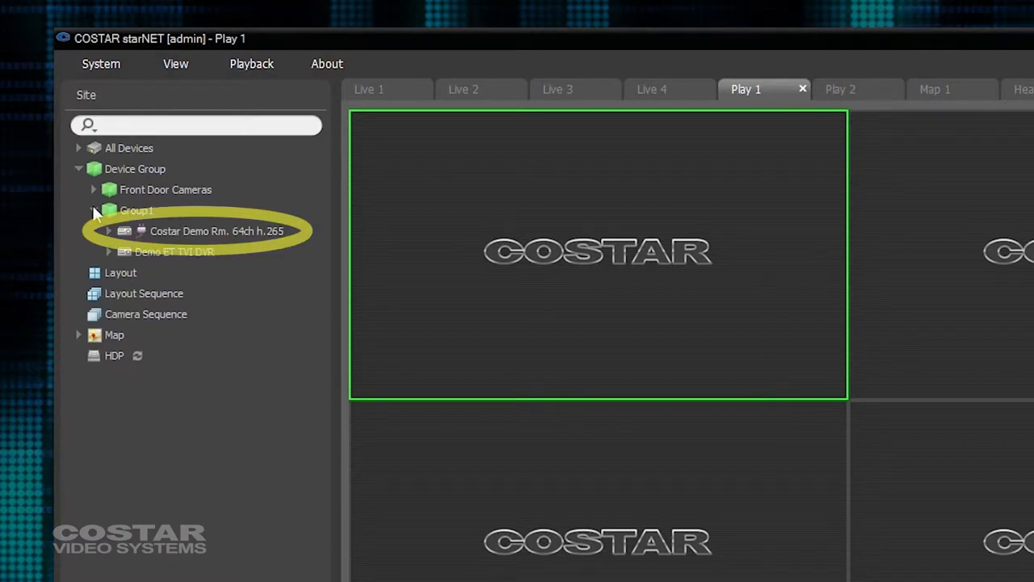
{"action": "left_click", "coordinate": [217, 231]}
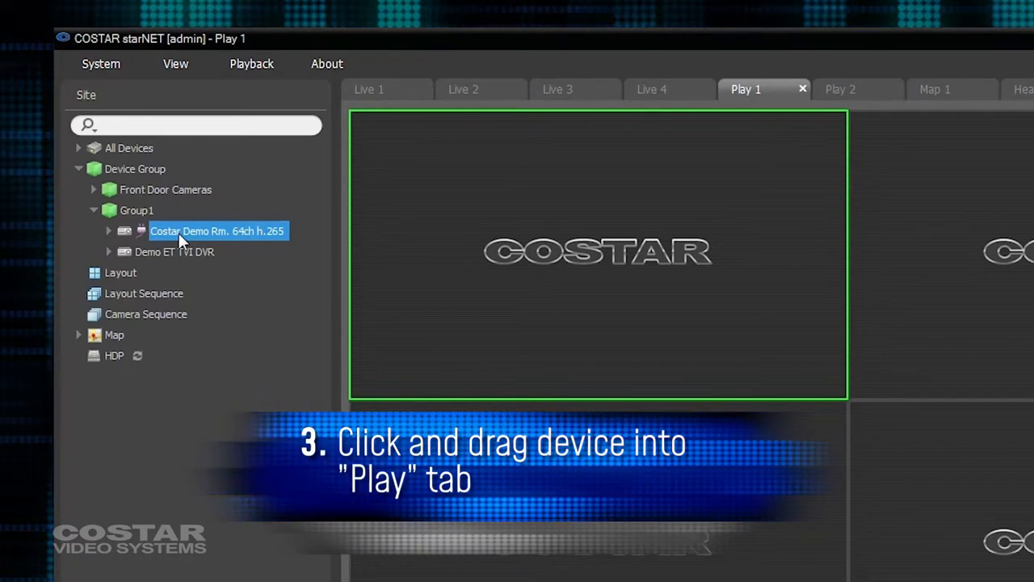
{"action": "left_click_drag", "start_coordinate": [217, 230], "coordinate": [404, 178]}
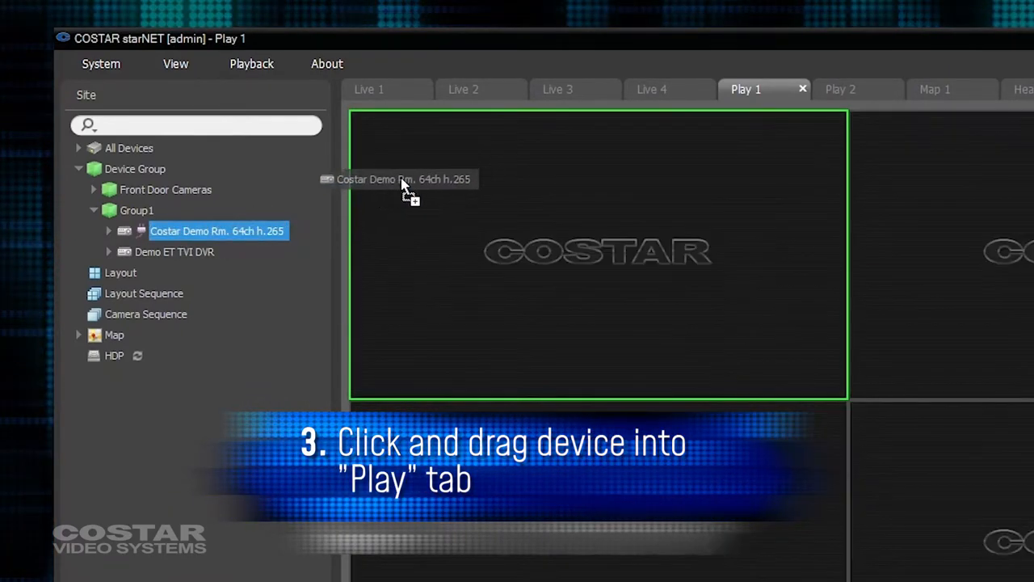
{"action": "left_click_drag", "start_coordinate": [217, 230], "coordinate": [598, 251]}
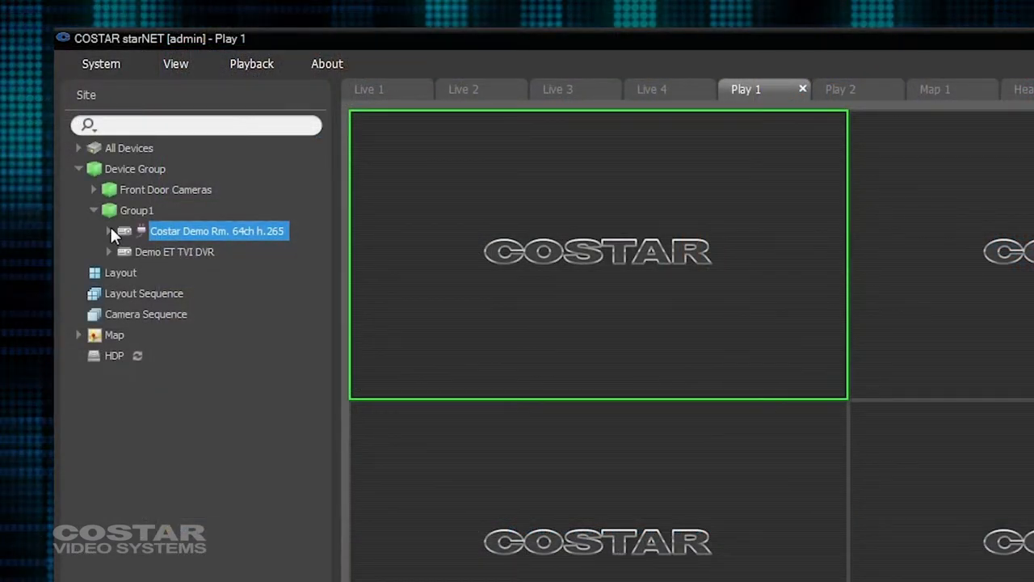
Expand the Costar Demo recorder and drop camera CDI125360V into the first Play 1 tile.
{"action": "left_click", "coordinate": [109, 230]}
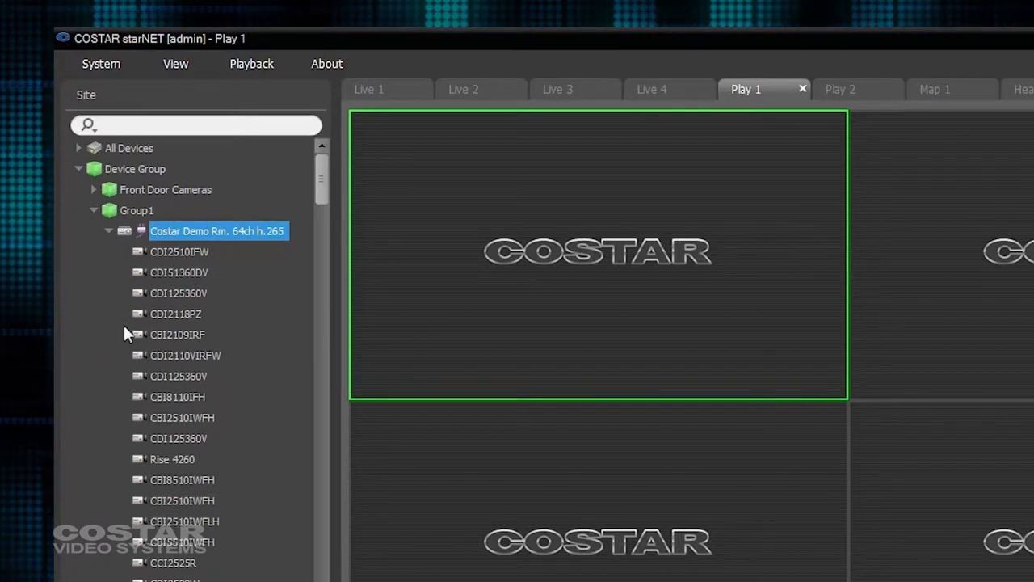
{"action": "mouse_move", "coordinate": [186, 442]}
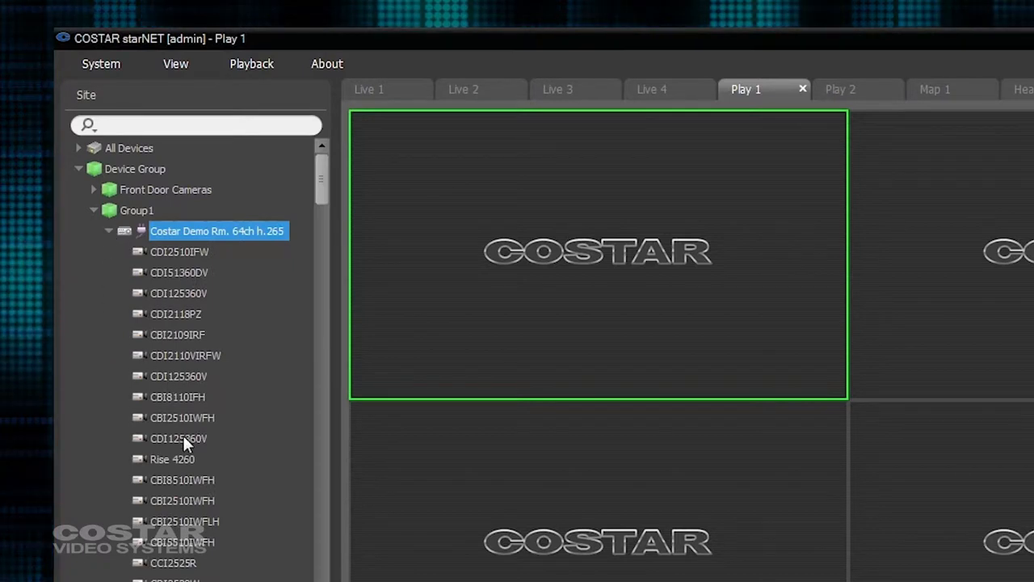
{"action": "left_click_drag", "start_coordinate": [178, 438], "coordinate": [480, 291]}
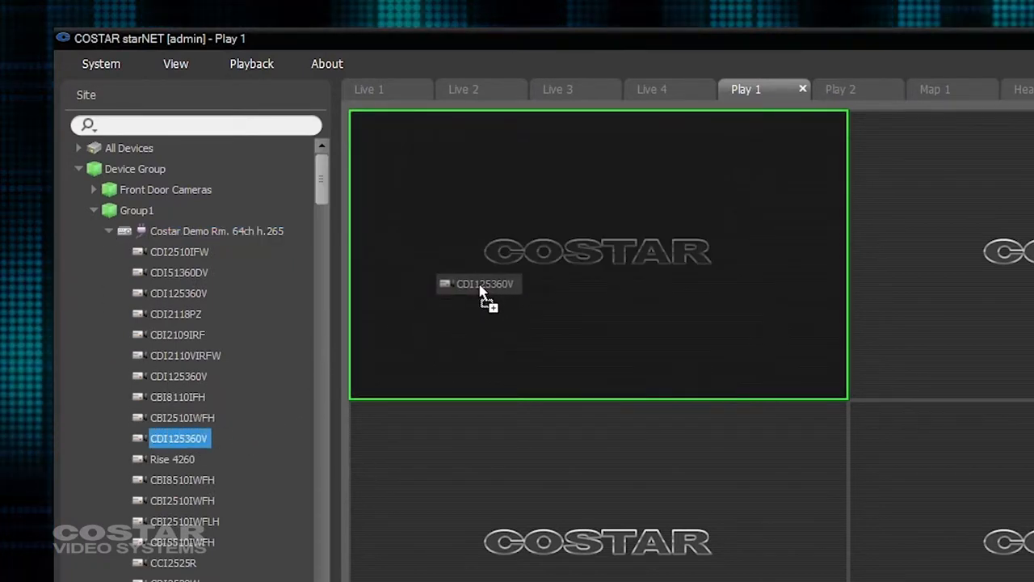
{"action": "left_click_drag", "start_coordinate": [178, 438], "coordinate": [480, 293]}
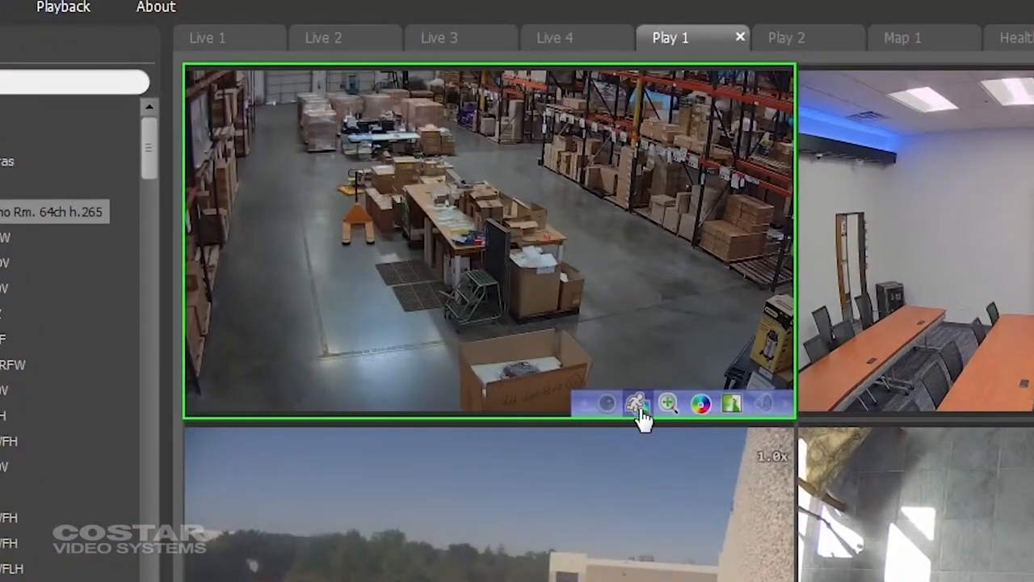
{"action": "mouse_move", "coordinate": [668, 402]}
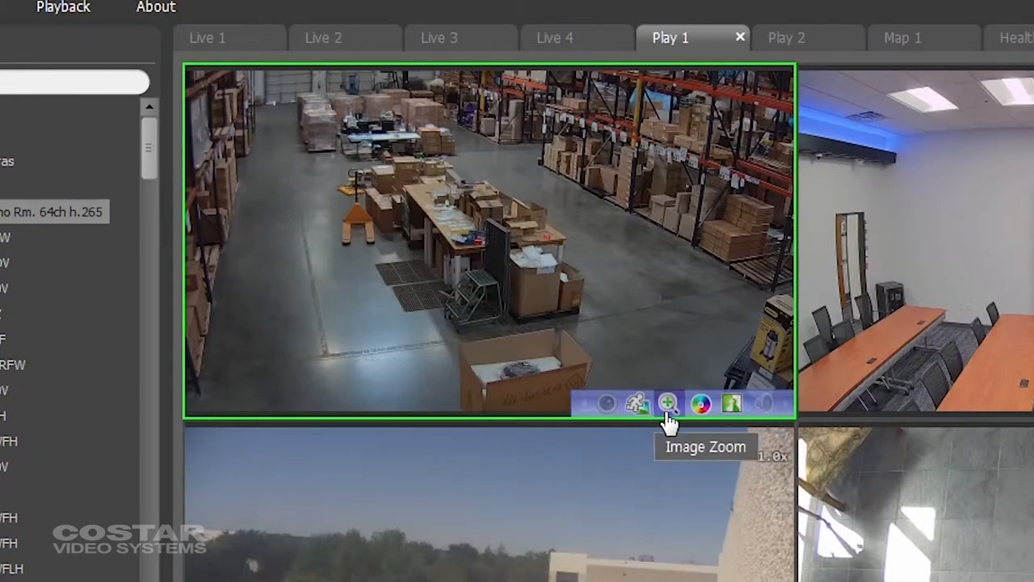
{"action": "mouse_move", "coordinate": [701, 404]}
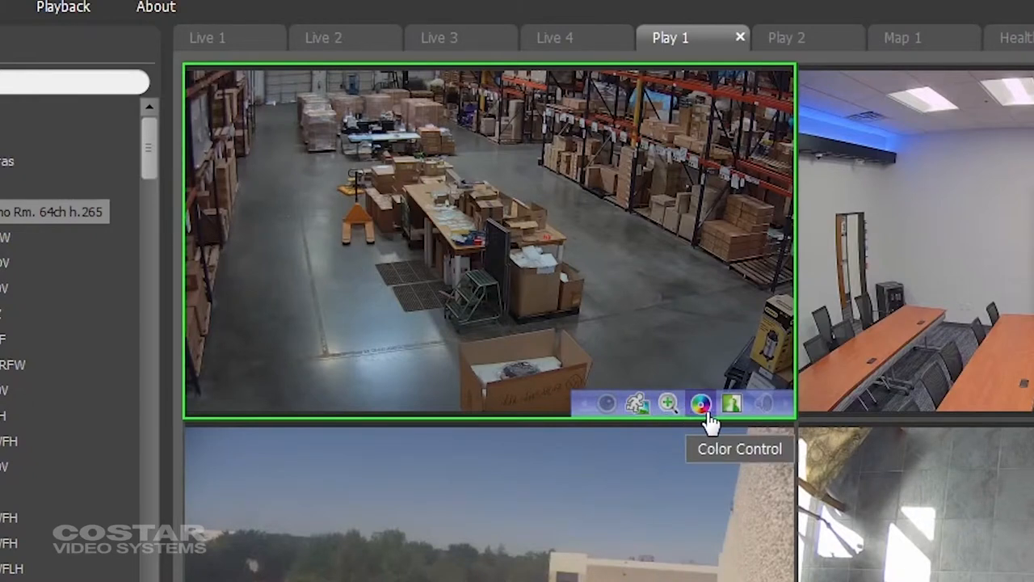
{"action": "mouse_move", "coordinate": [732, 403]}
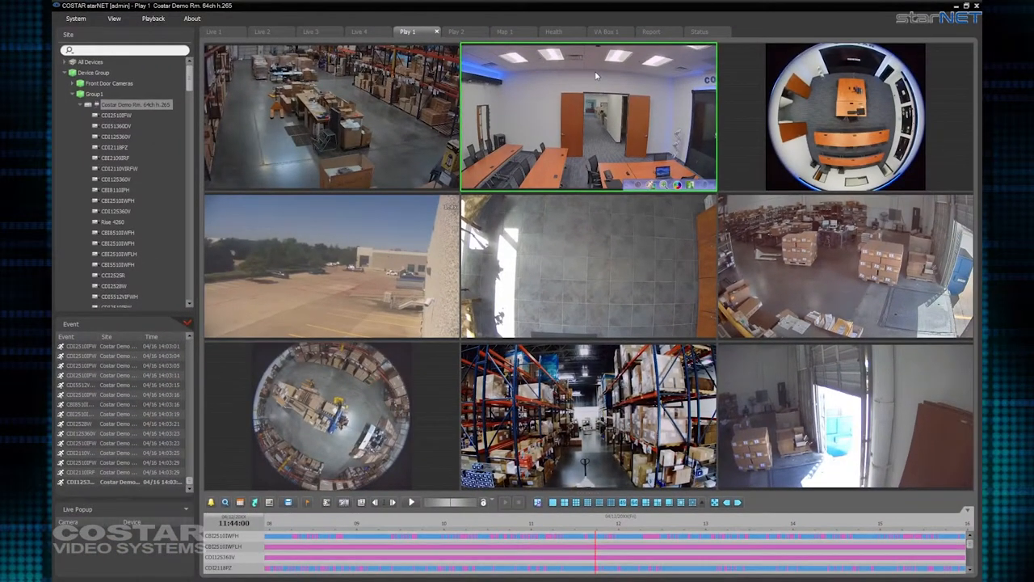
{"action": "double_click", "coordinate": [588, 115]}
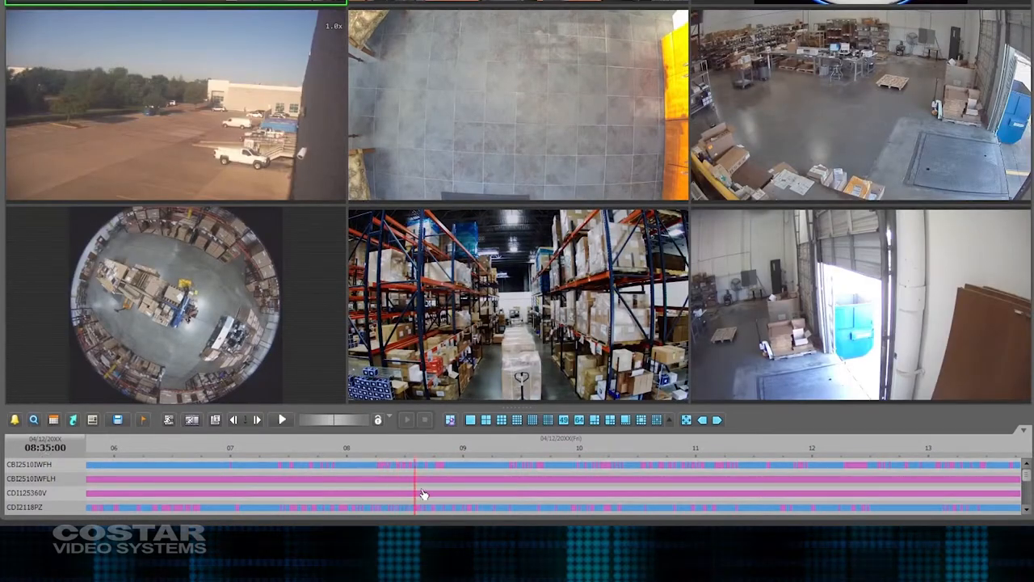
Jump playback along the timeline to 10:00, about 11:33, then about 10:02.
{"action": "left_click", "coordinate": [578, 489]}
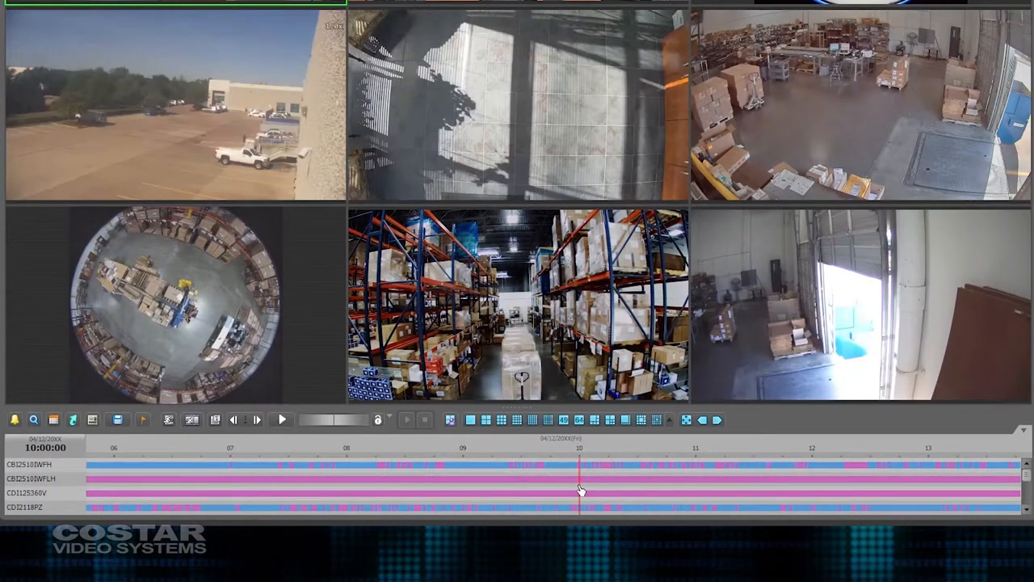
{"action": "left_click", "coordinate": [760, 499]}
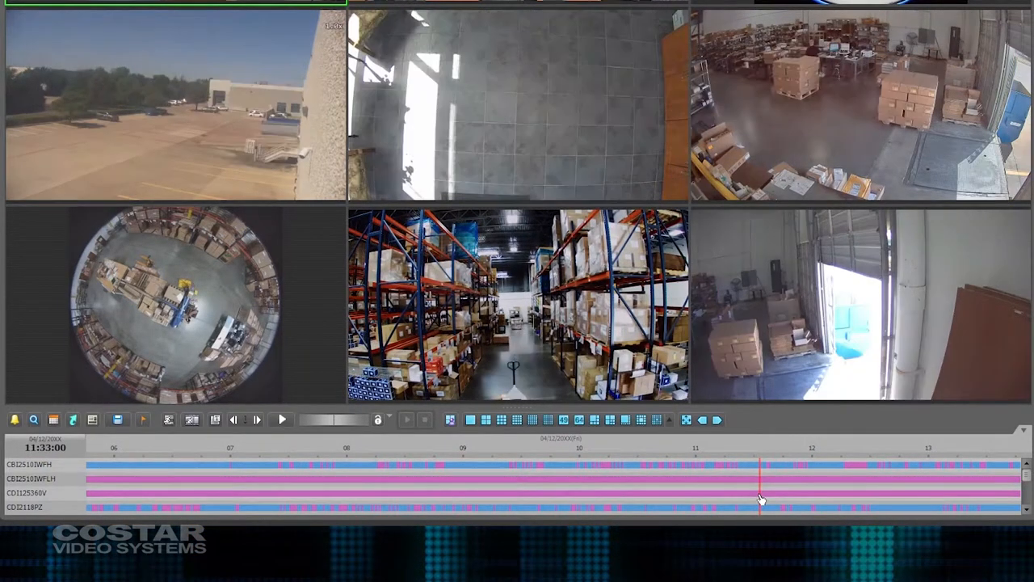
{"action": "left_click", "coordinate": [610, 493]}
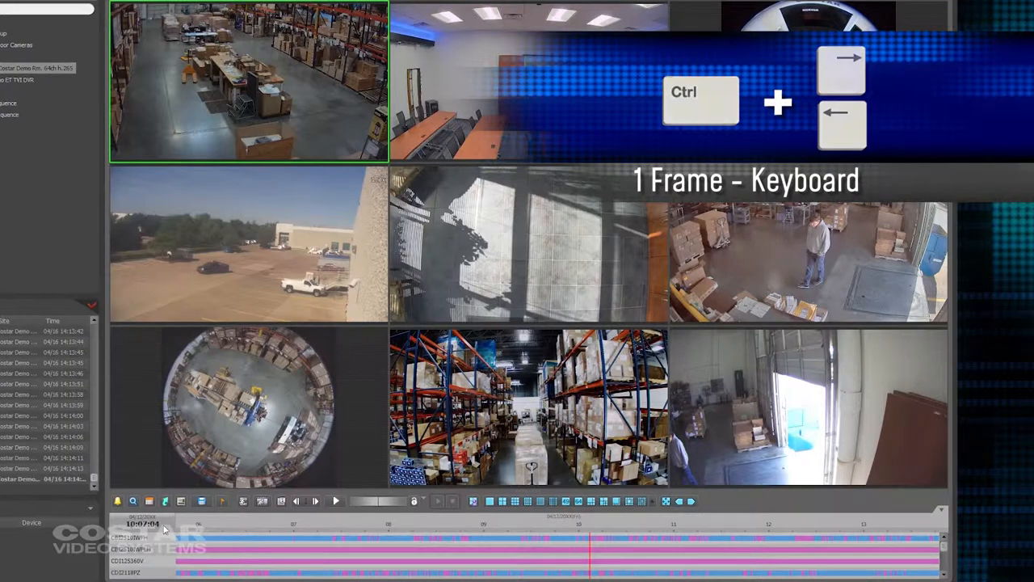
Step playback one frame at a time with Ctrl+Left, ending at 10:02:03.
{"action": "key", "text": "ctrl+Left"}
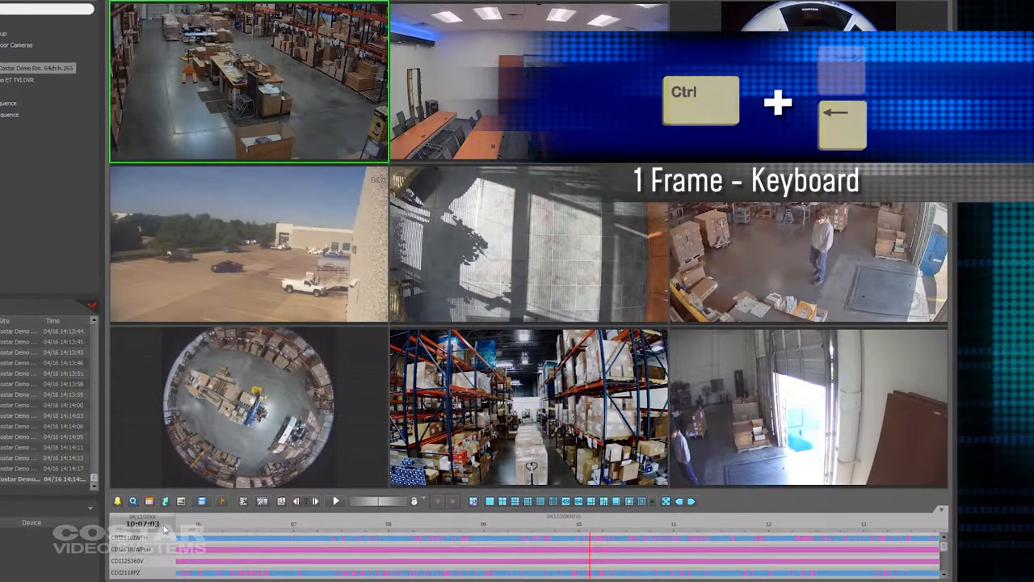
{"action": "key", "text": "ctrl+Left"}
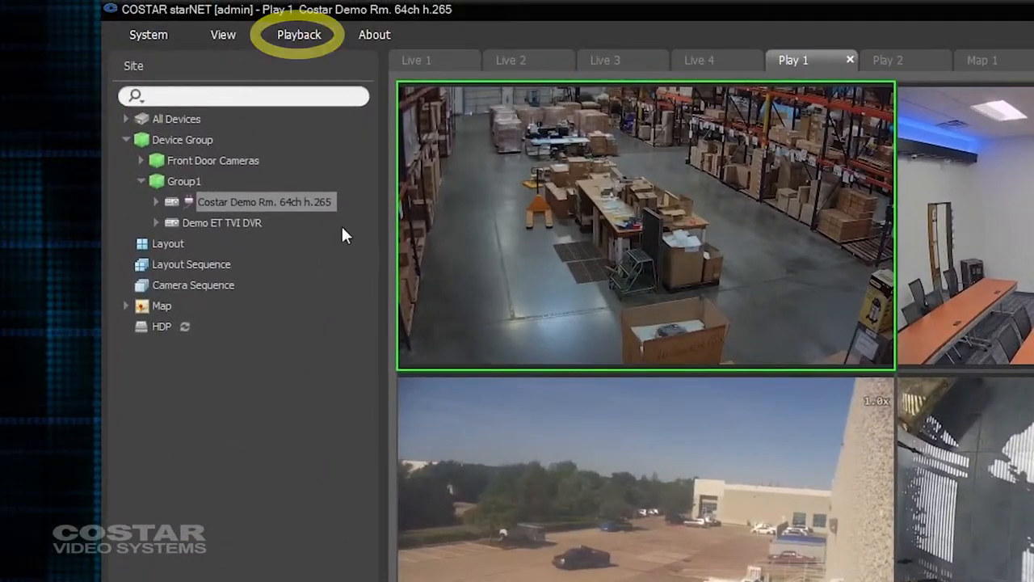
Open the Playback menu listing play/pause, go to, step playback, export and snapshot.
{"action": "left_click", "coordinate": [299, 34]}
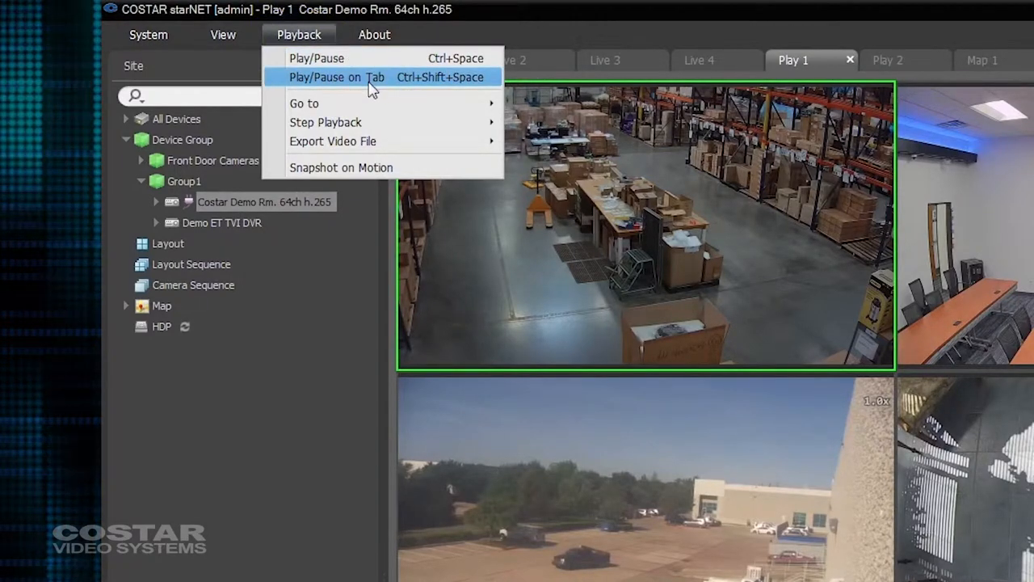
{"action": "mouse_move", "coordinate": [326, 122]}
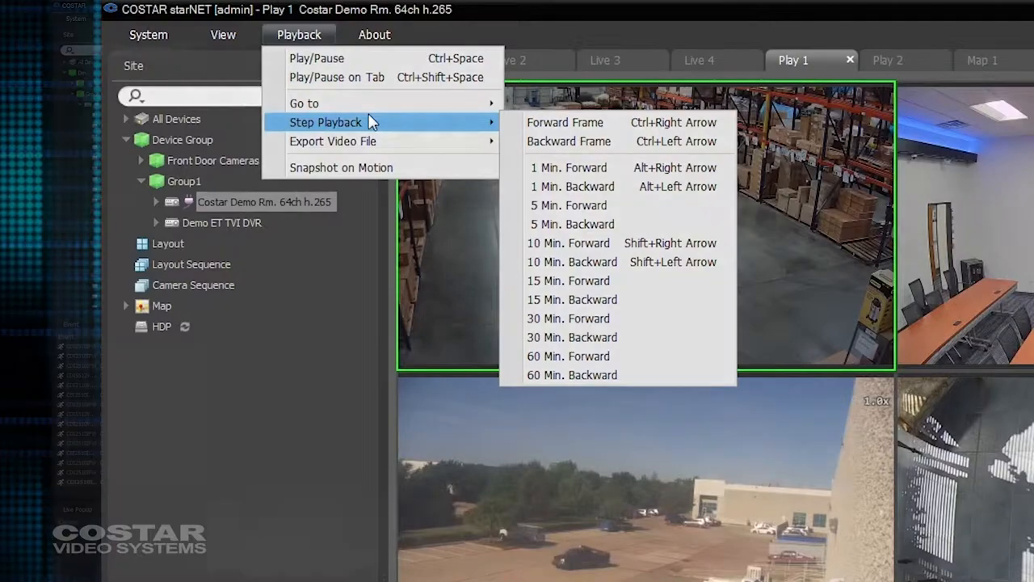